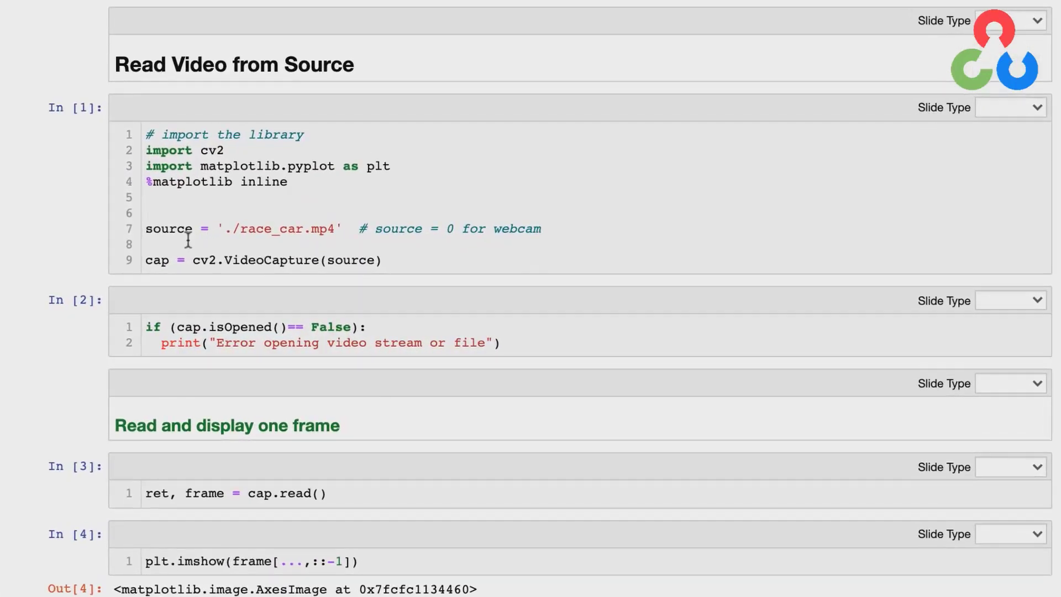
pyautogui.moveTo(285, 249)
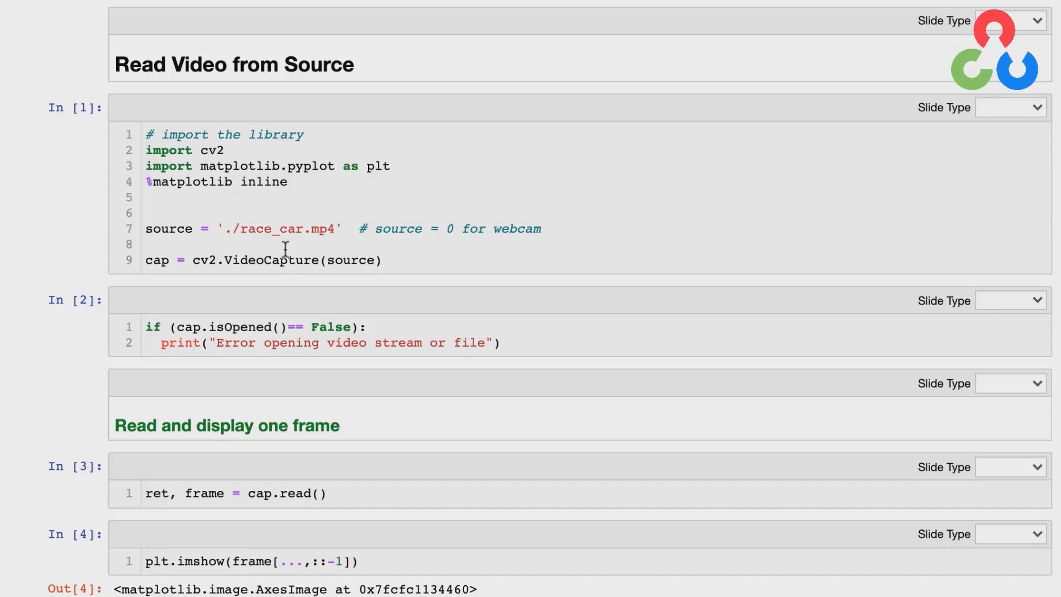
pyautogui.moveTo(358, 250)
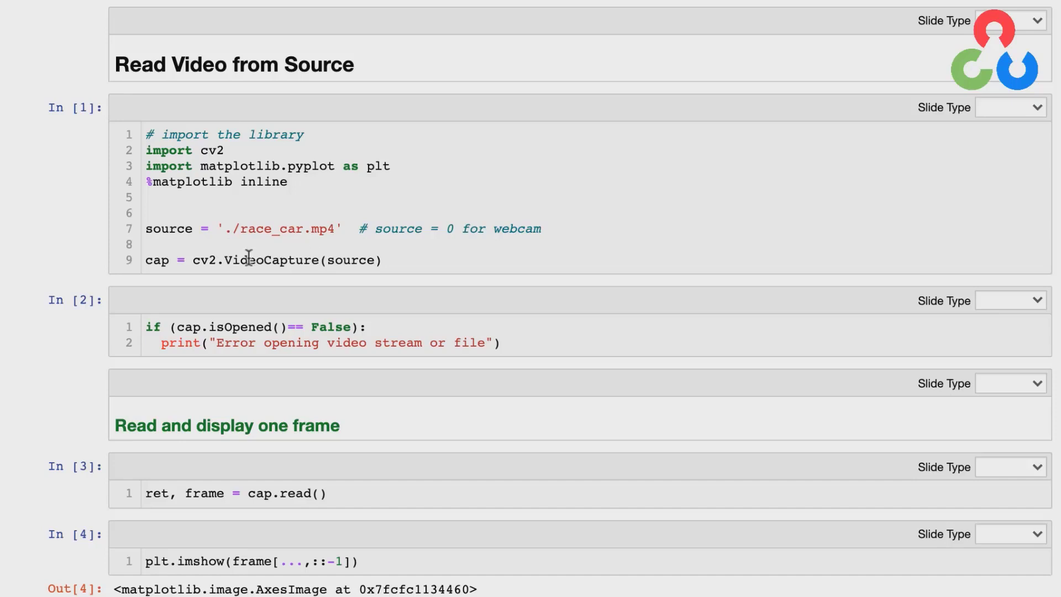
pyautogui.moveTo(396, 263)
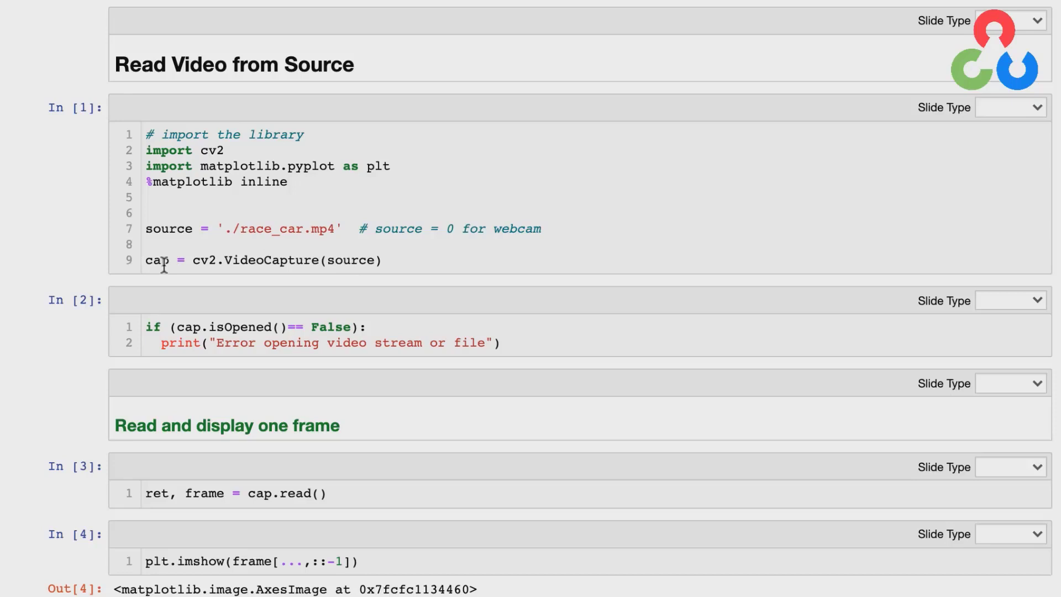
pyautogui.moveTo(233, 343)
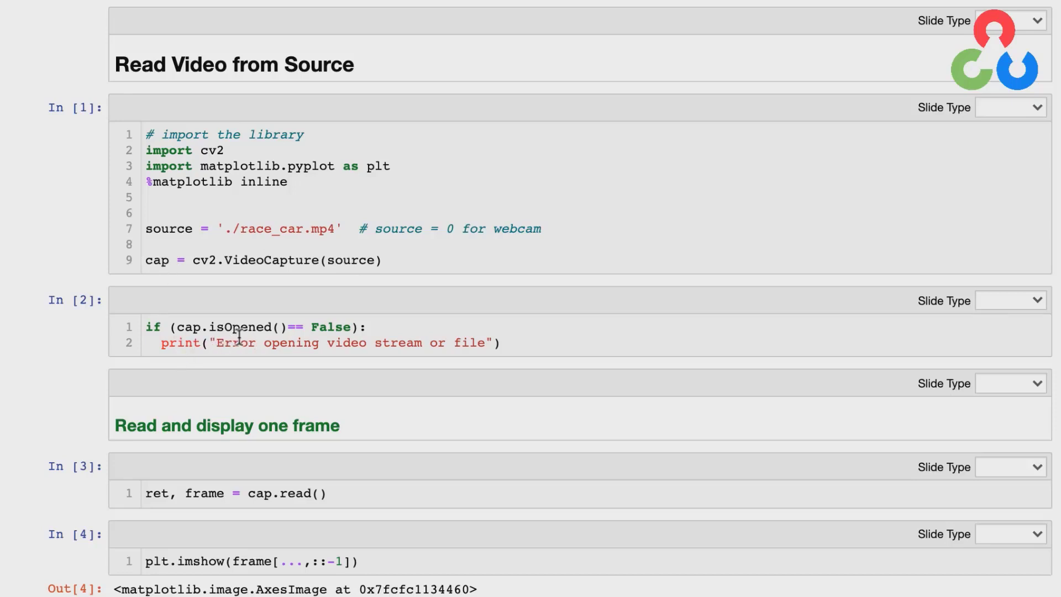
pyautogui.scroll(-3)
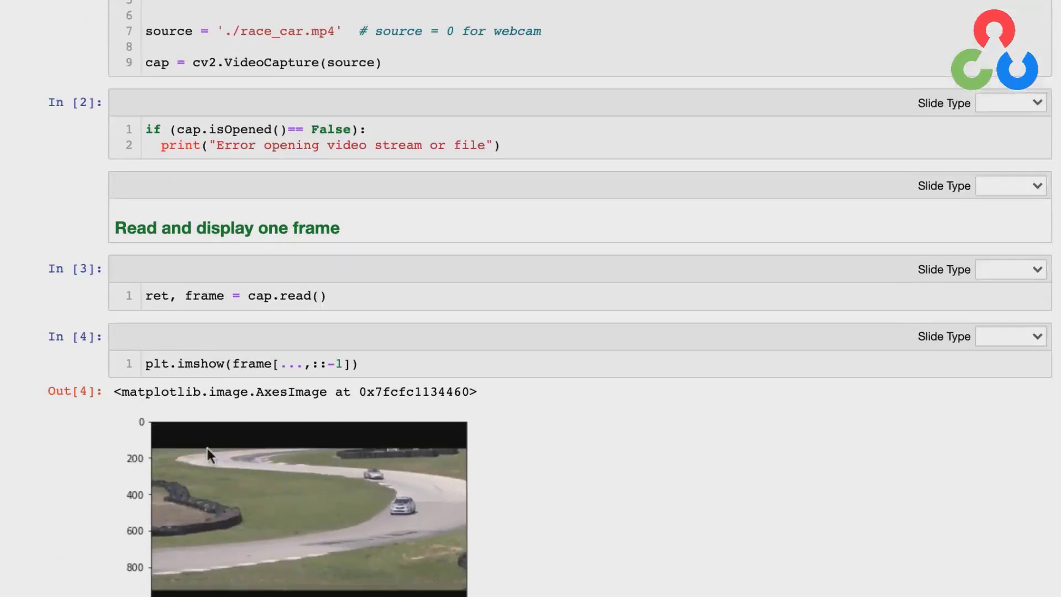
pyautogui.scroll(-3)
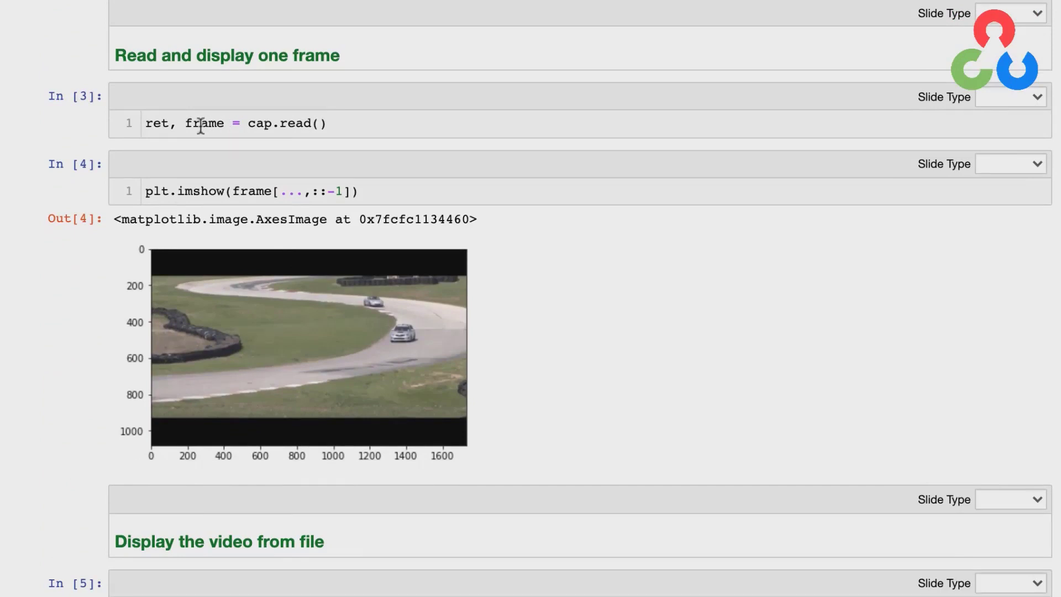
pyautogui.moveTo(222, 176)
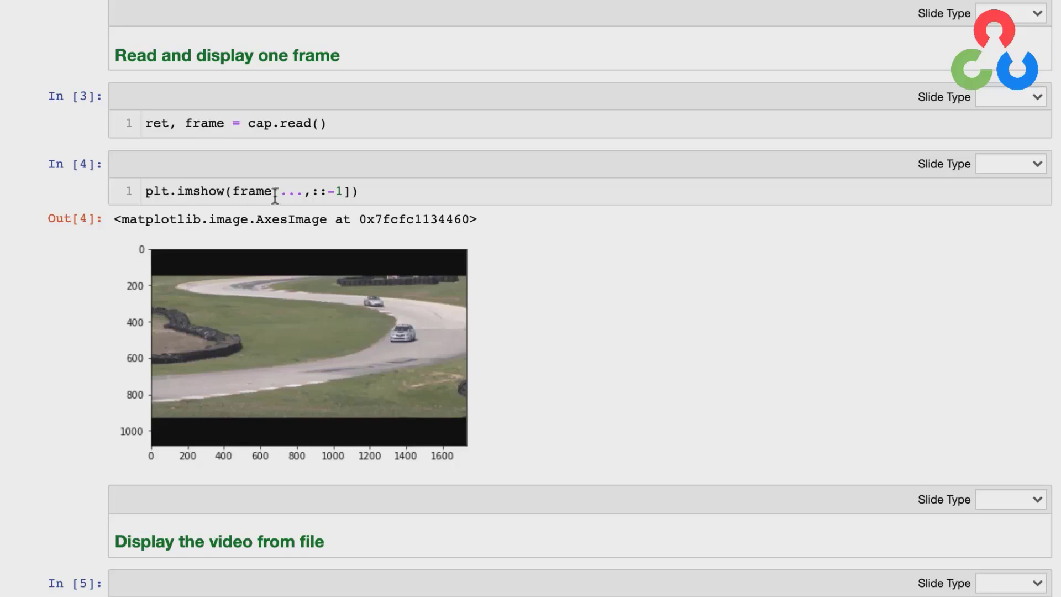
pyautogui.moveTo(496, 330)
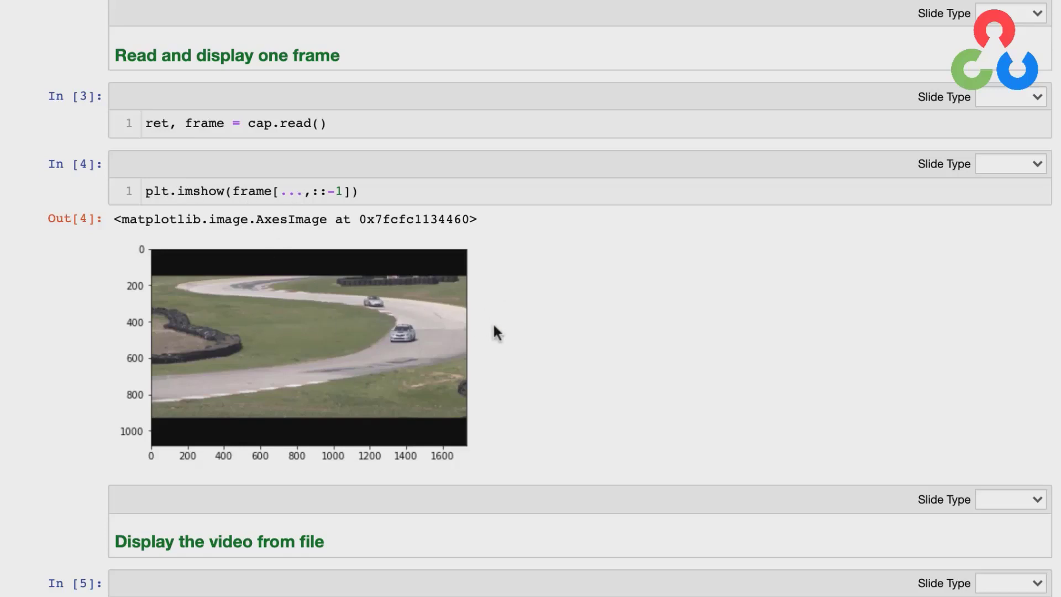
pyautogui.moveTo(501, 341)
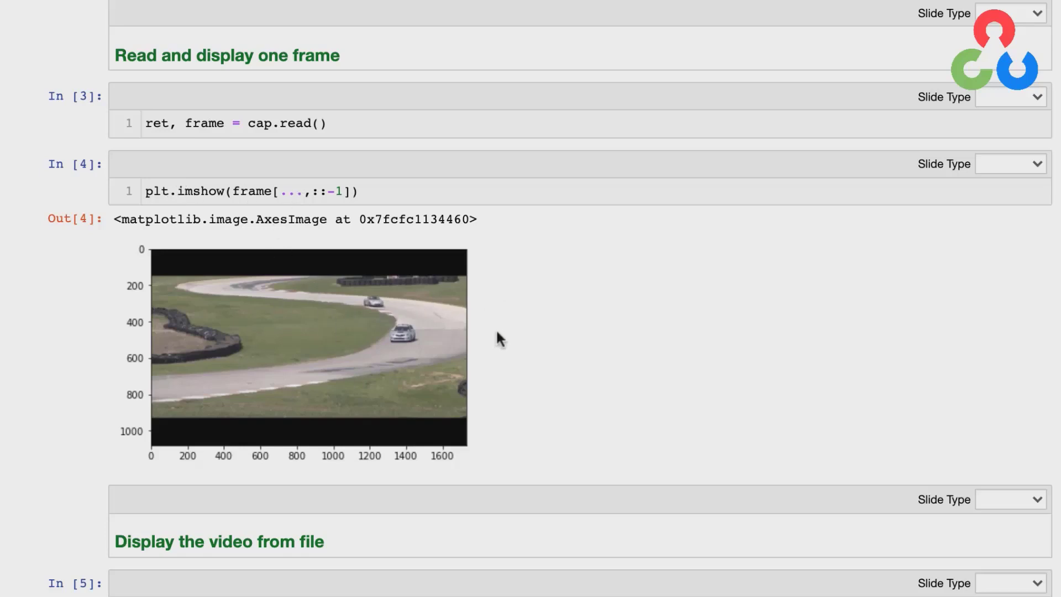
pyautogui.scroll(-3)
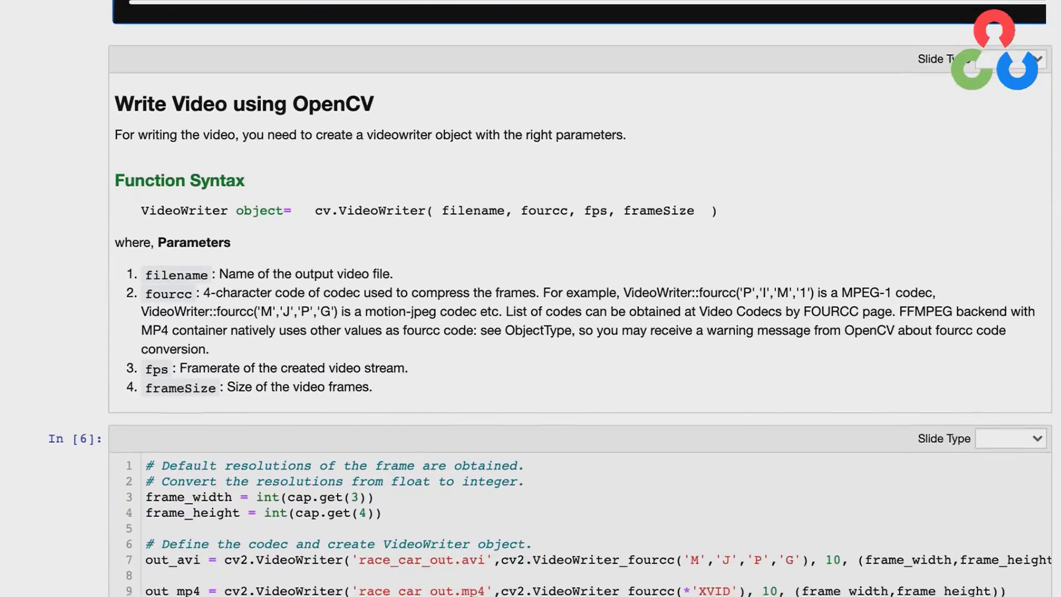
pyautogui.scroll(-3)
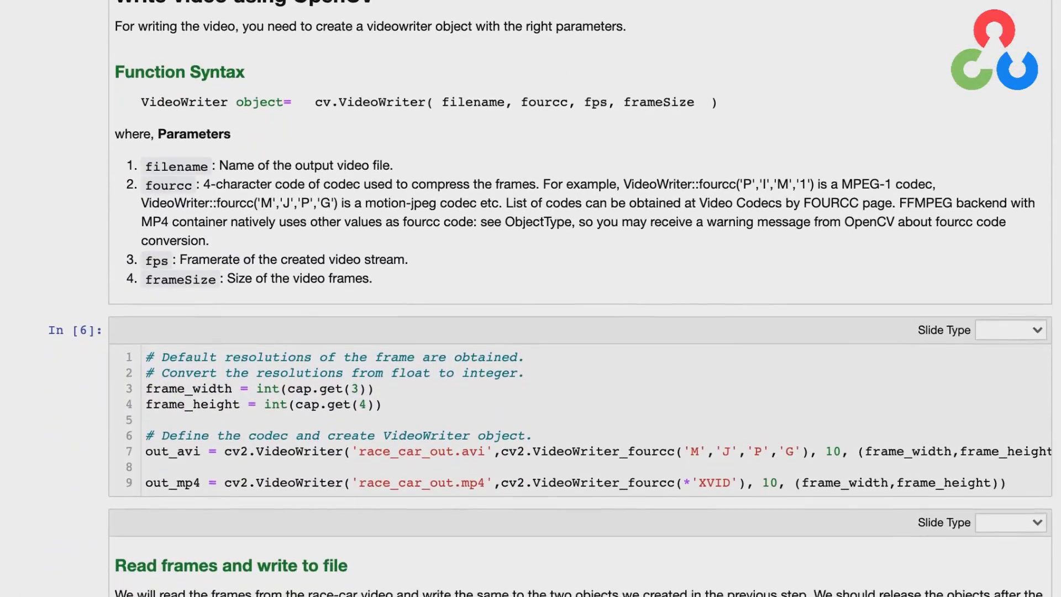
pyautogui.scroll(-3)
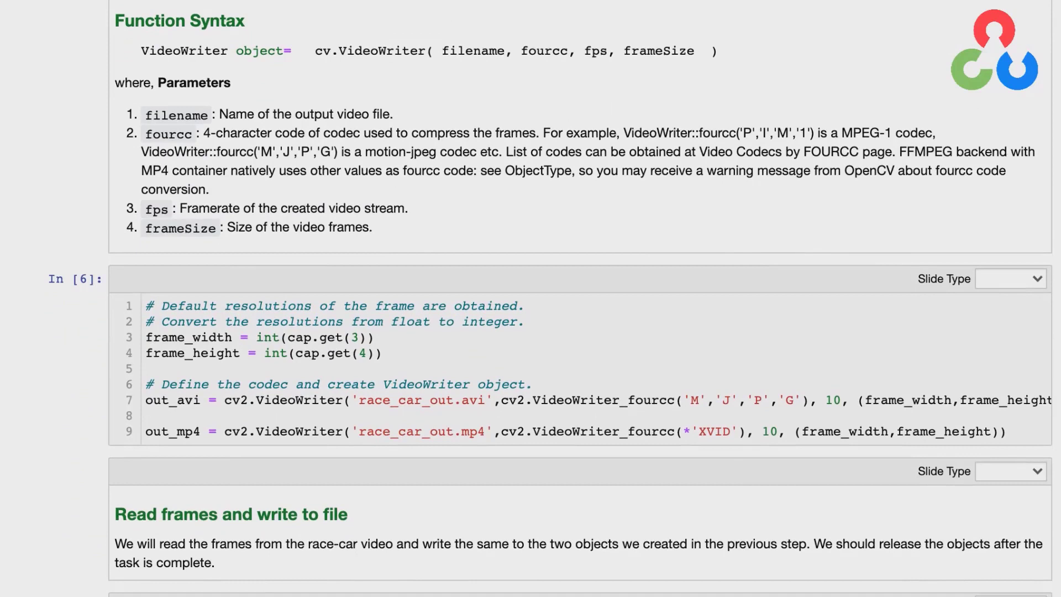
pyautogui.moveTo(362, 72)
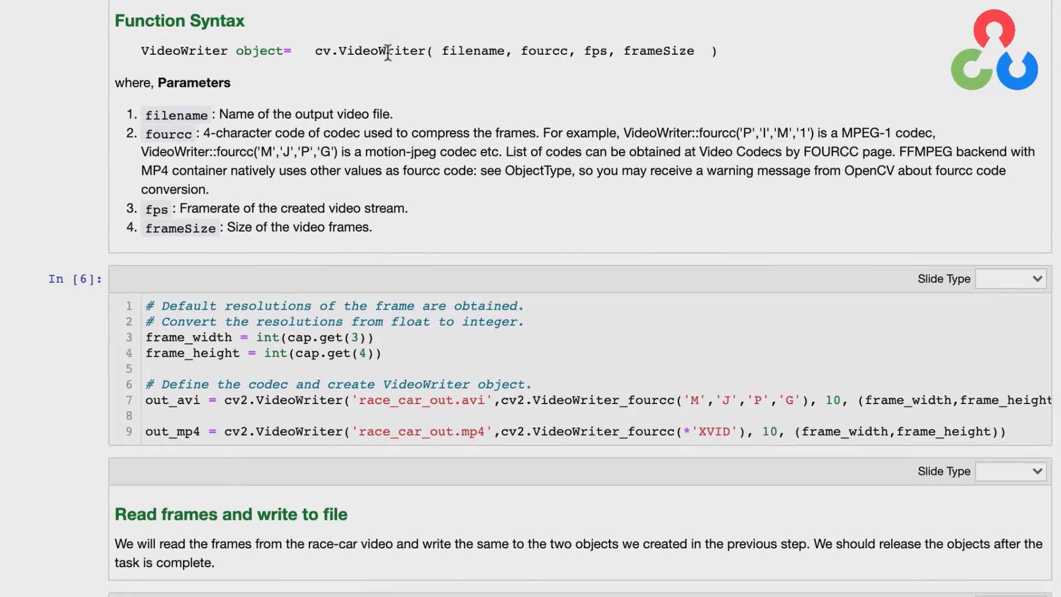
pyautogui.moveTo(380, 69)
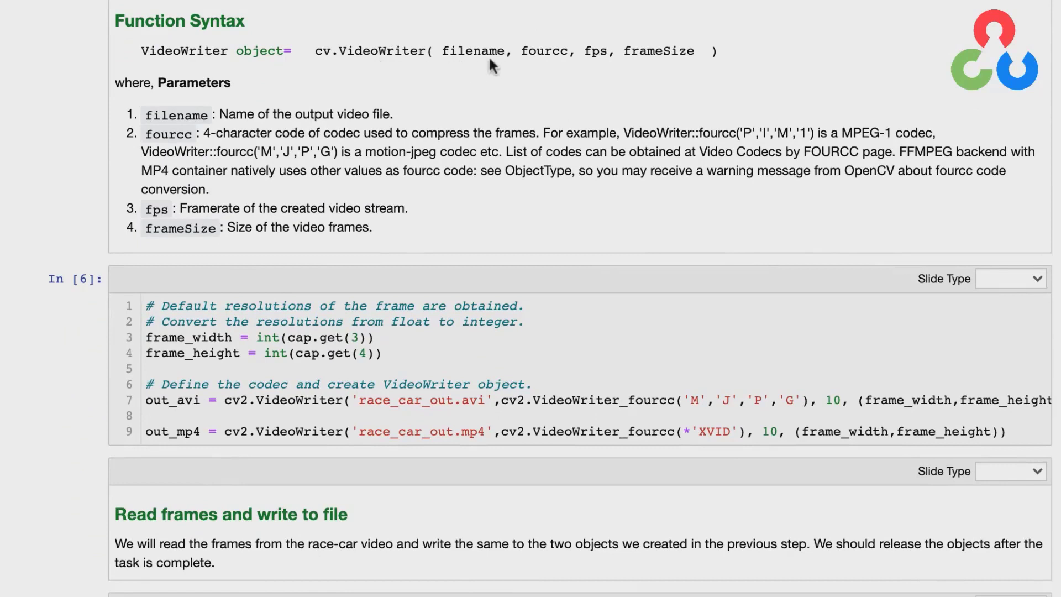
pyautogui.moveTo(562, 71)
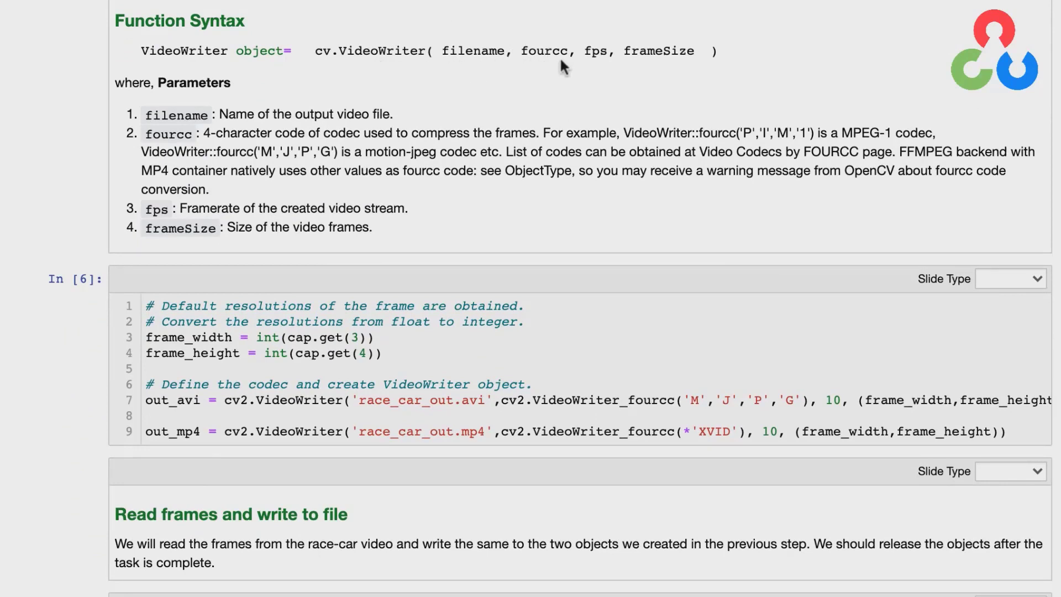
pyautogui.moveTo(260, 138)
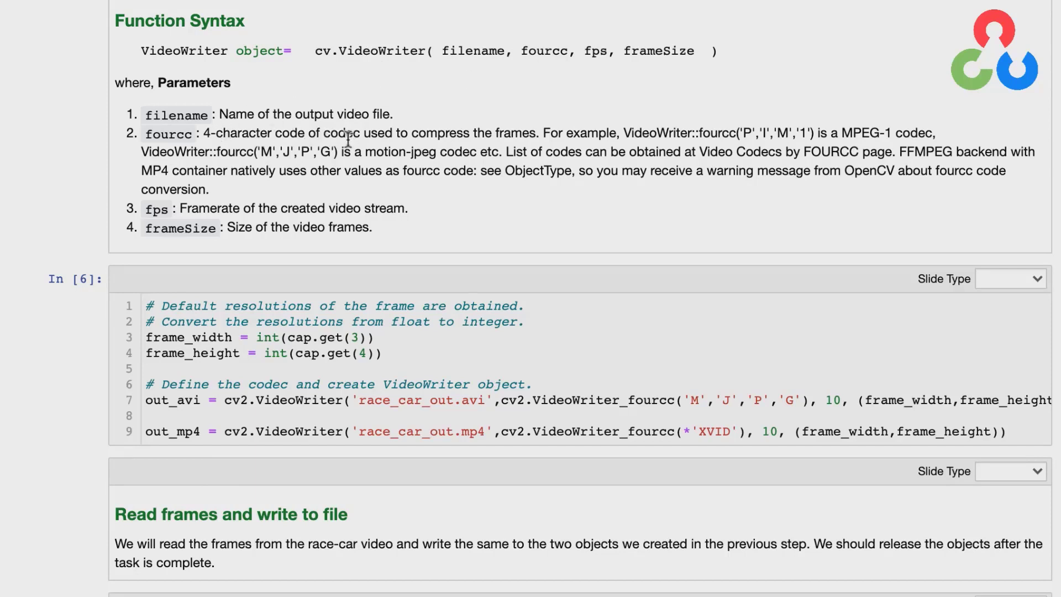
pyautogui.moveTo(521, 138)
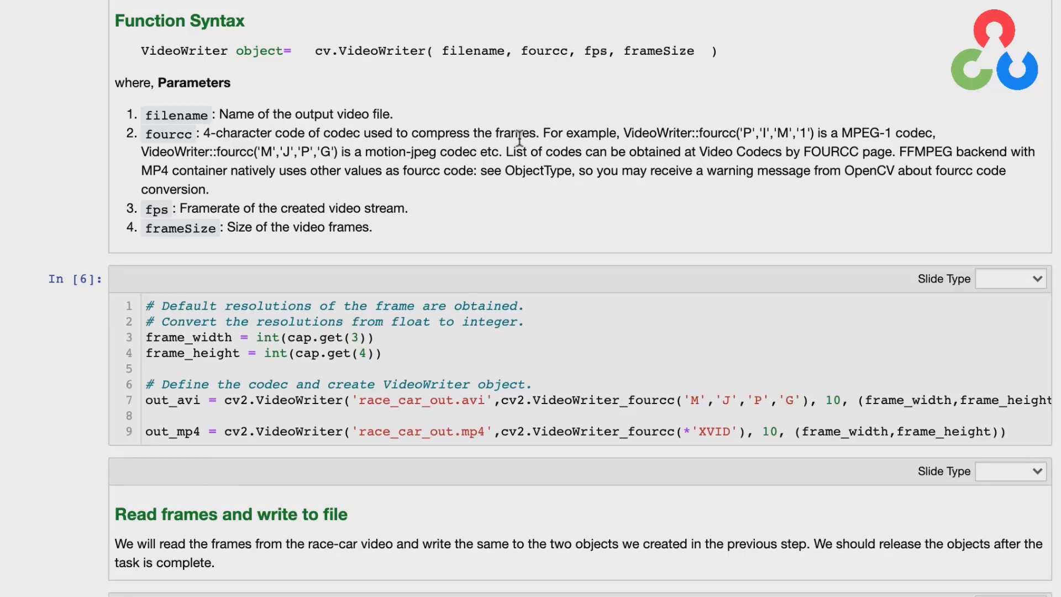
pyautogui.moveTo(595, 71)
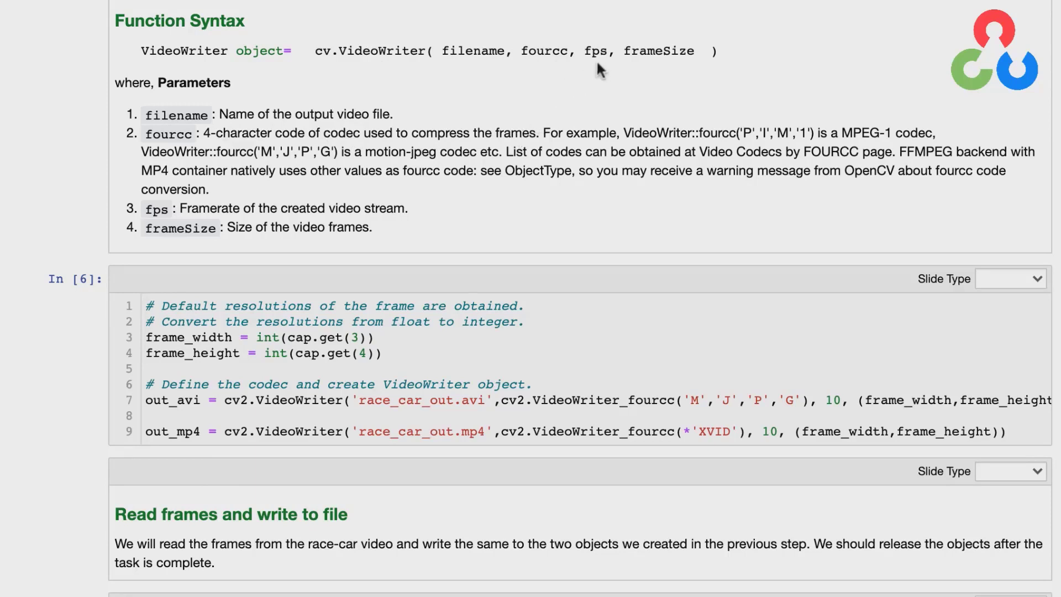
pyautogui.moveTo(650, 83)
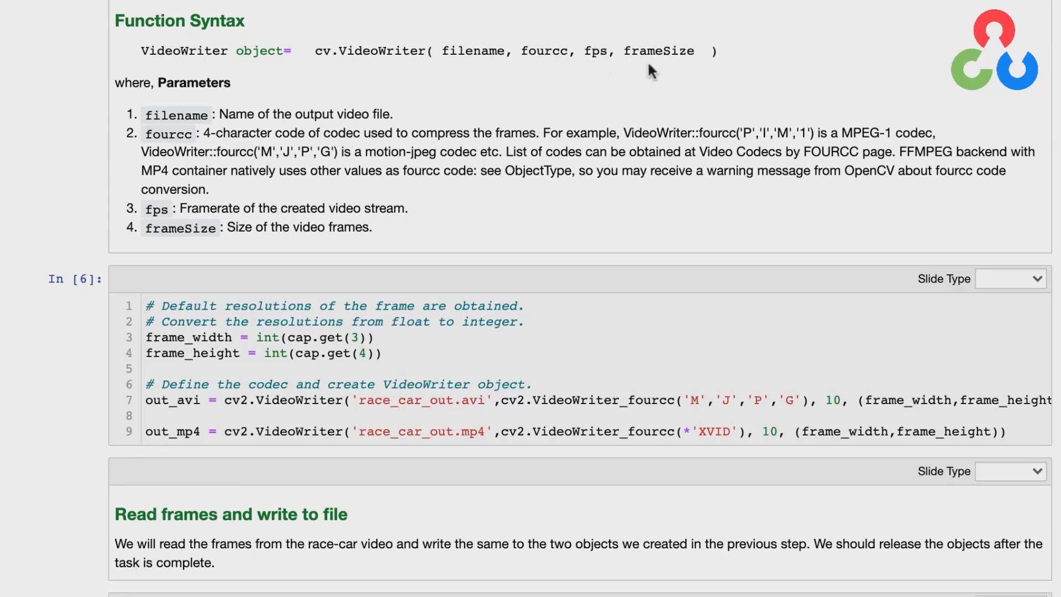
pyautogui.moveTo(668, 83)
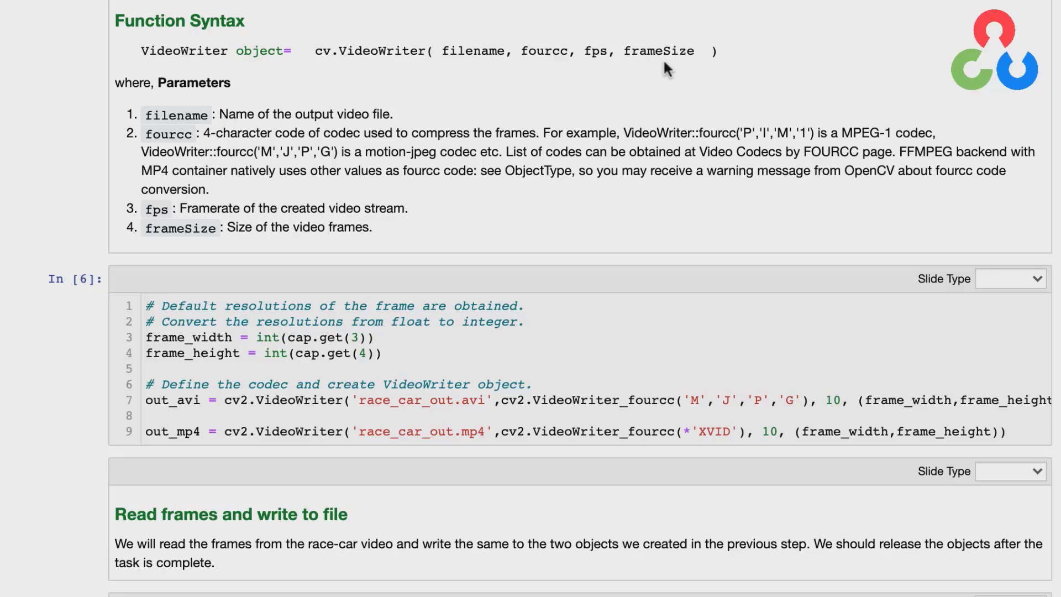
pyautogui.scroll(-3)
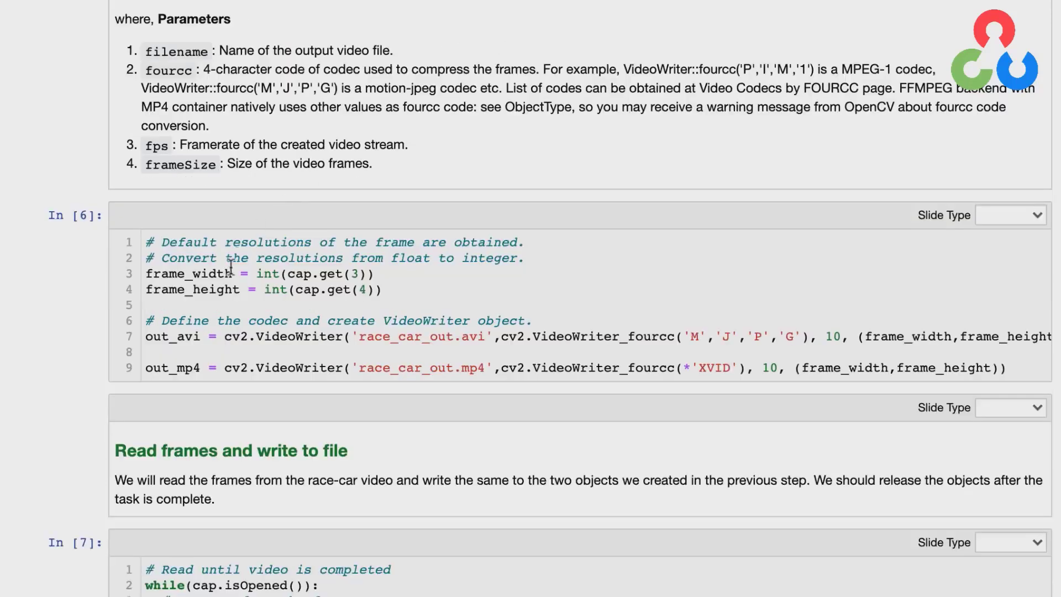
pyautogui.moveTo(164, 289)
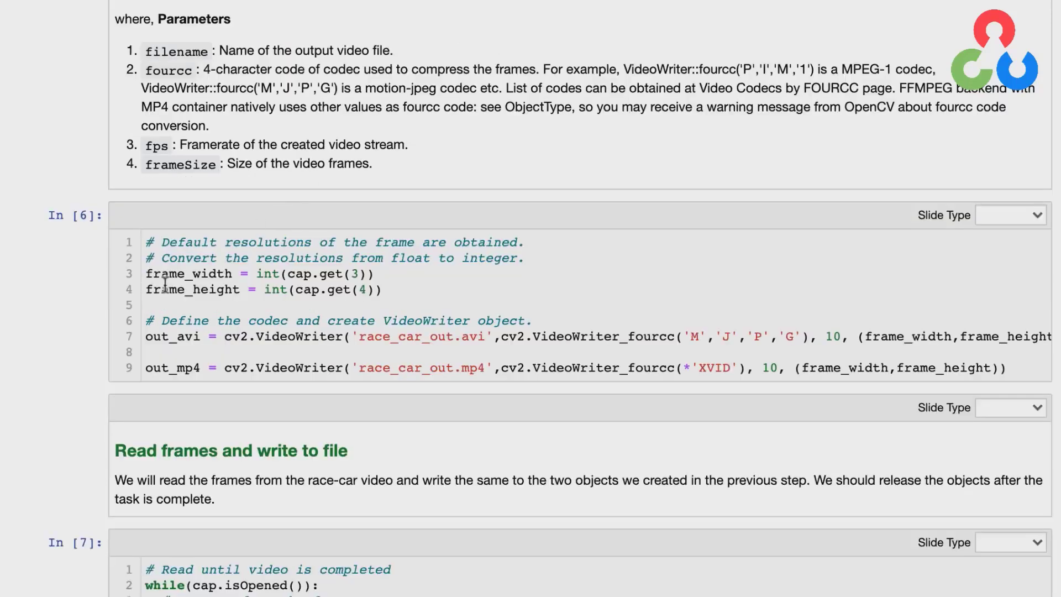
pyautogui.moveTo(301, 274)
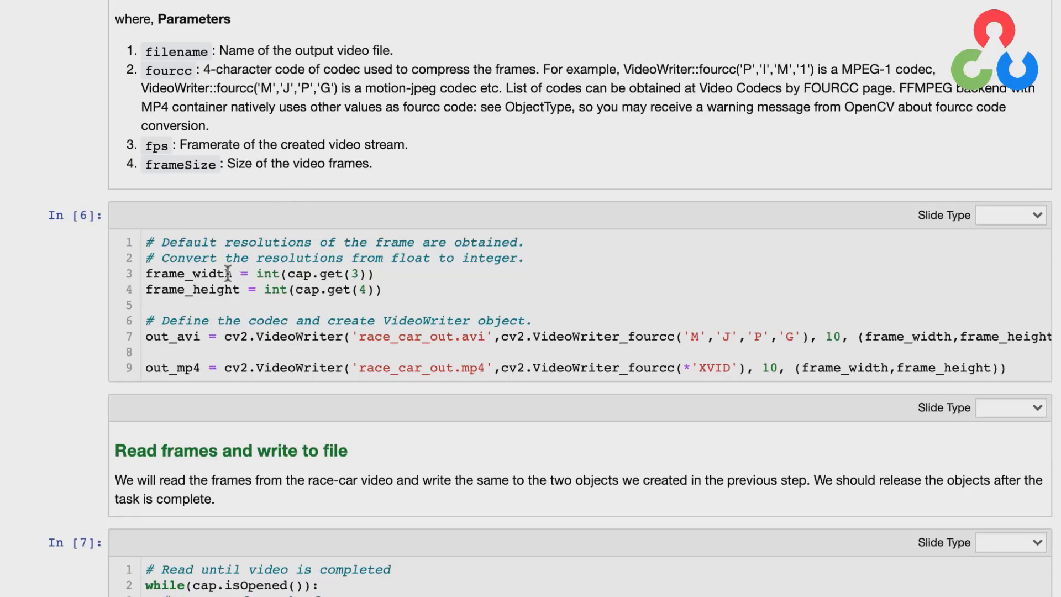
pyautogui.moveTo(176, 281)
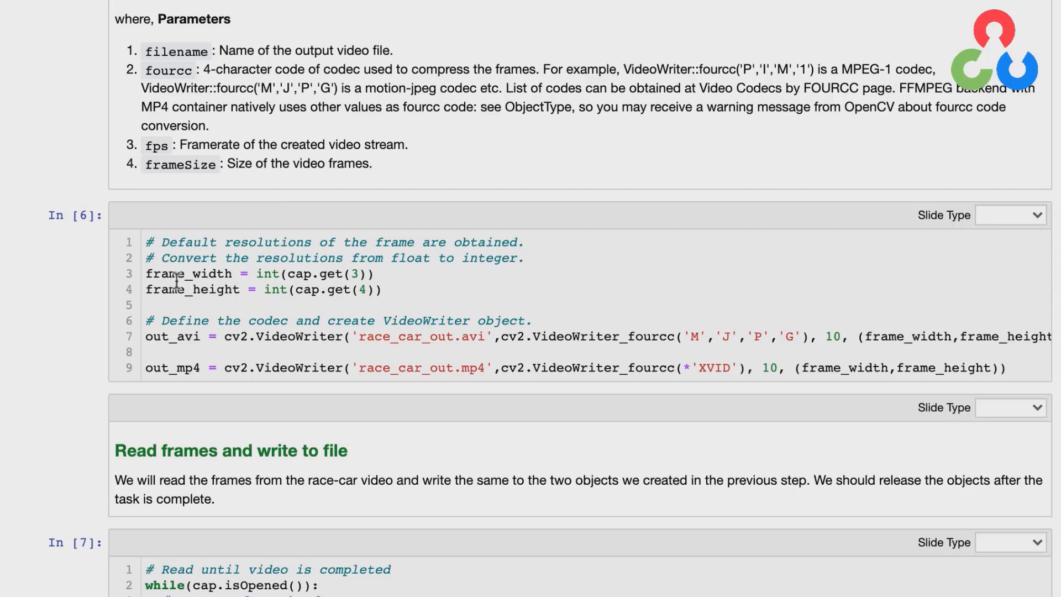
pyautogui.moveTo(135, 281)
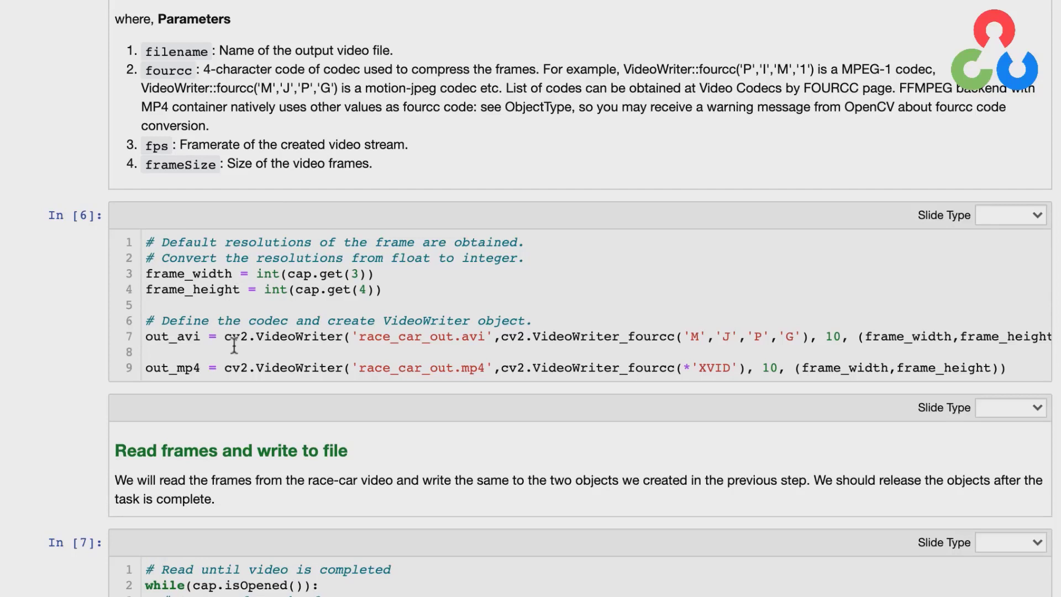
pyautogui.moveTo(303, 375)
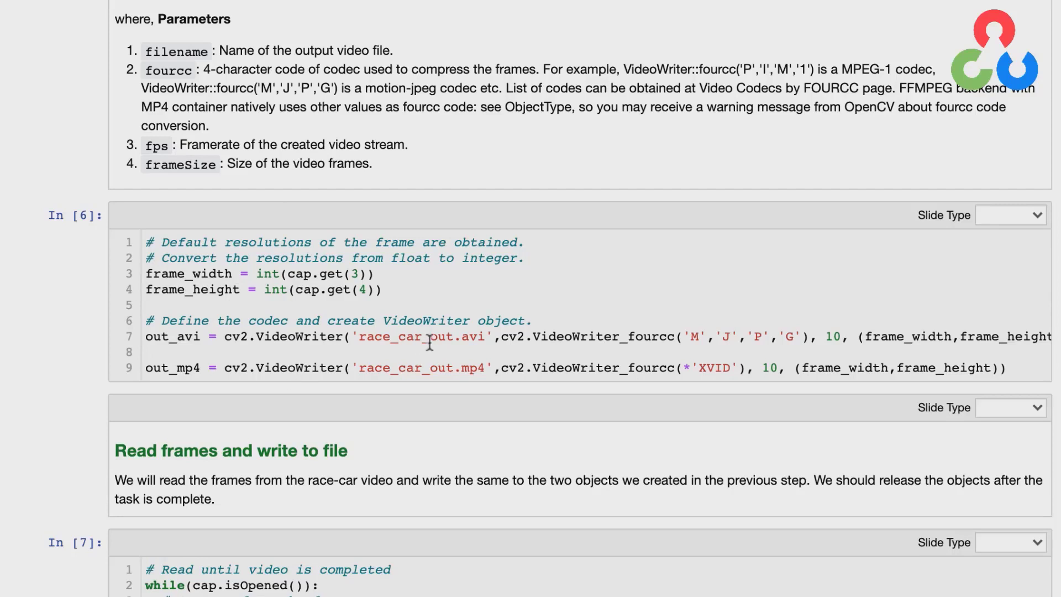
pyautogui.moveTo(474, 369)
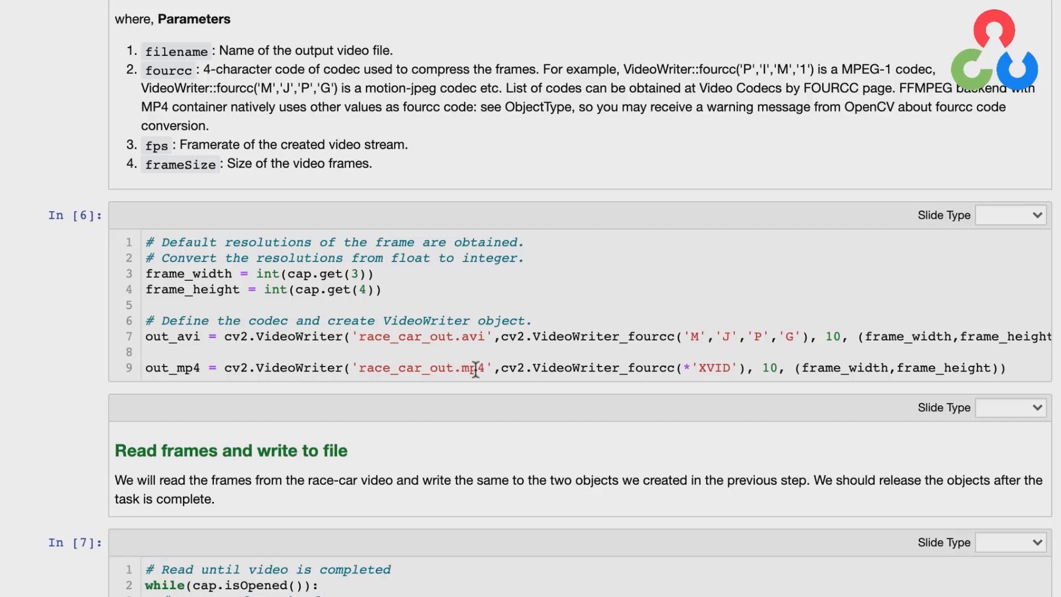
pyautogui.moveTo(382, 336)
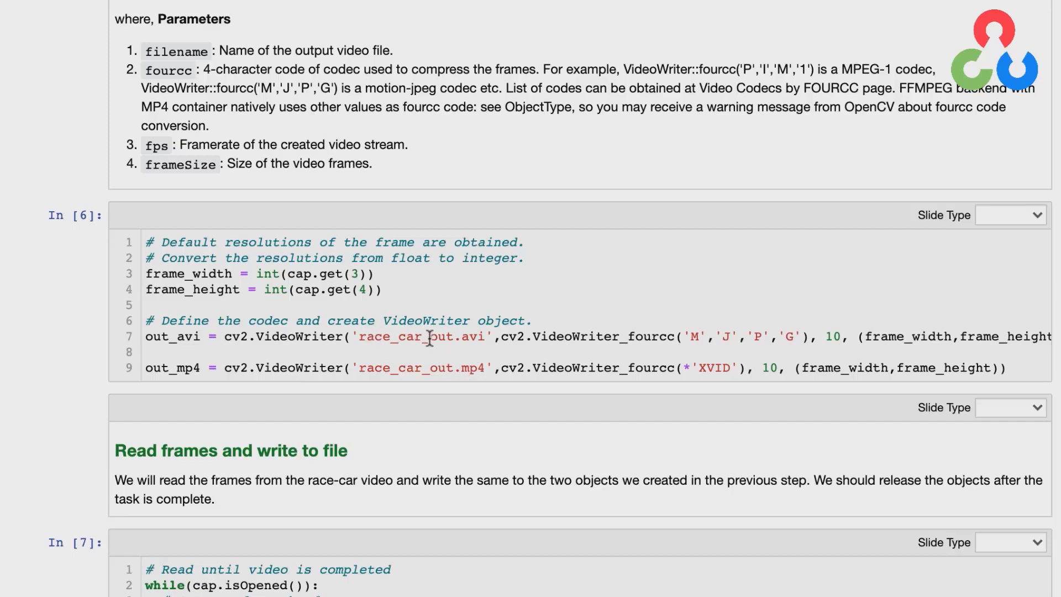
pyautogui.moveTo(679, 337)
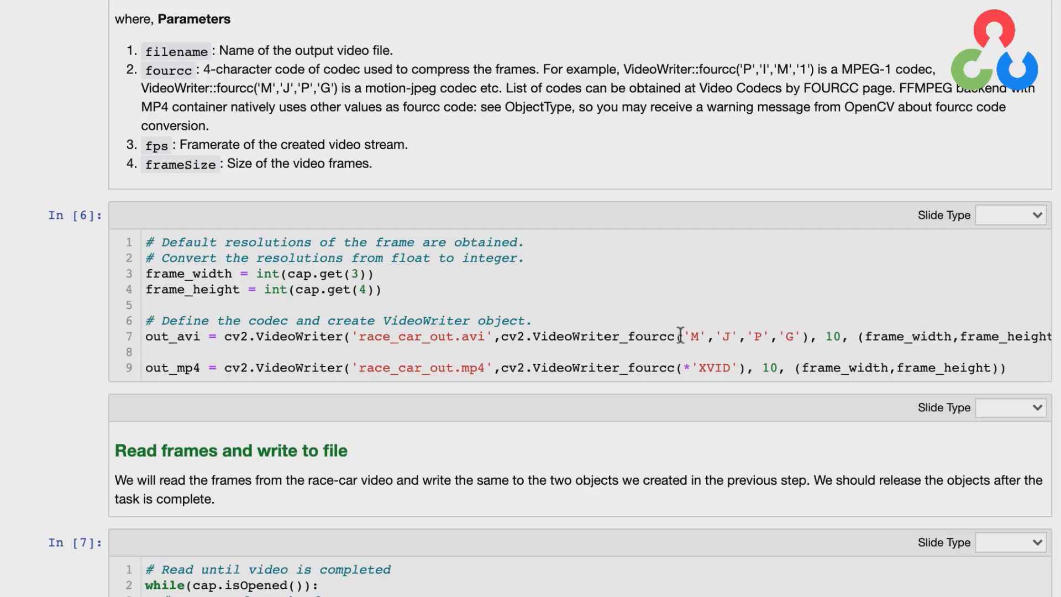
pyautogui.moveTo(543, 337)
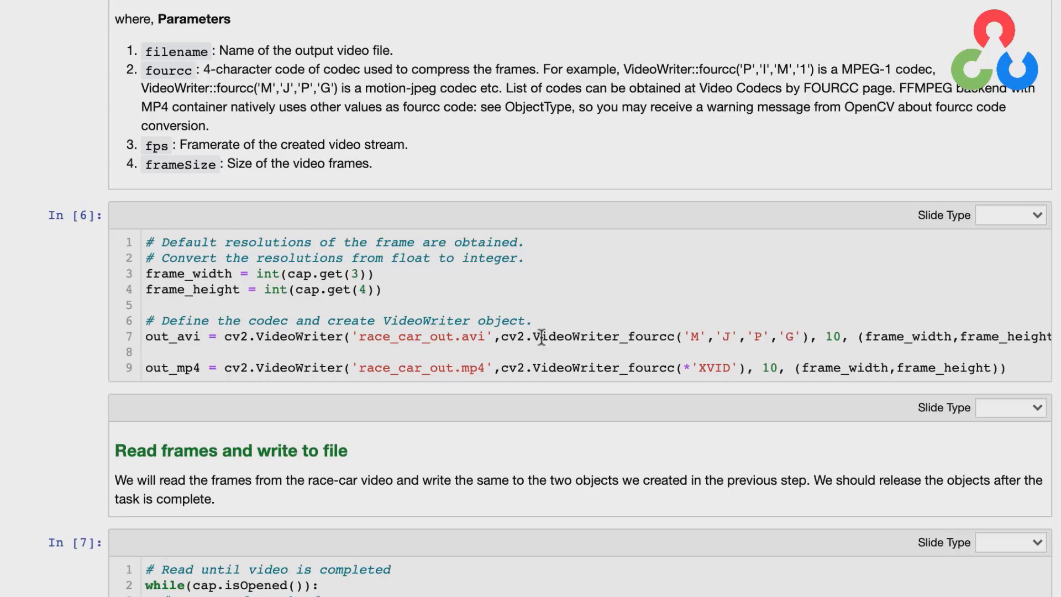
pyautogui.moveTo(655, 344)
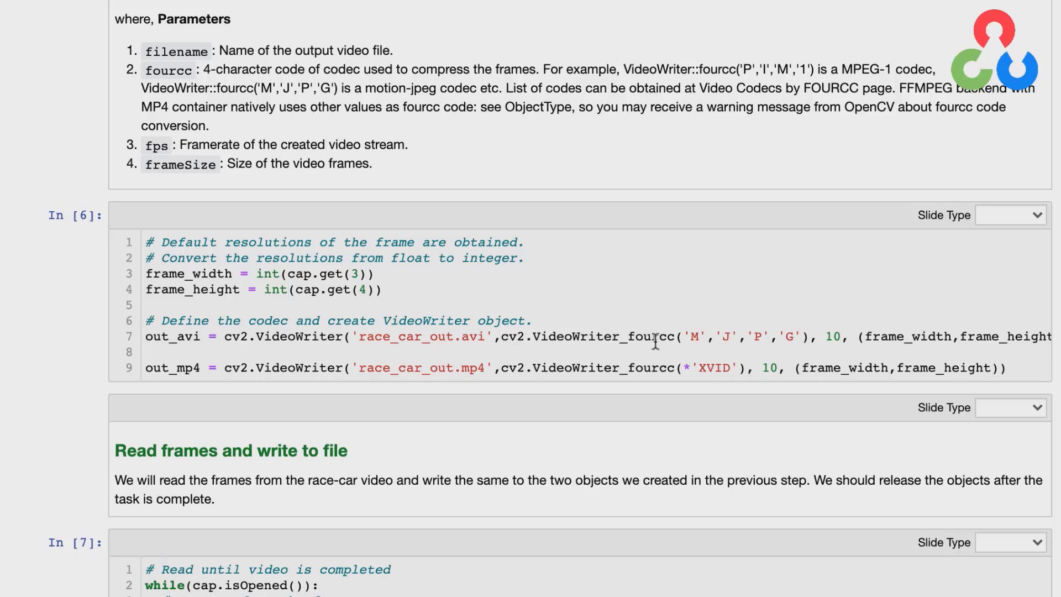
pyautogui.moveTo(673, 339)
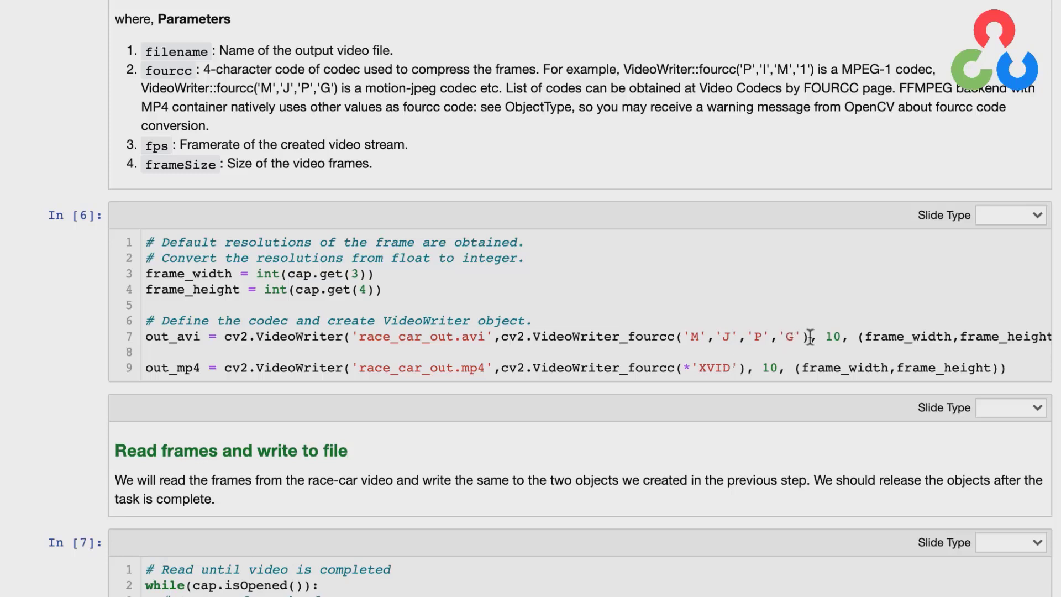
pyautogui.moveTo(763, 341)
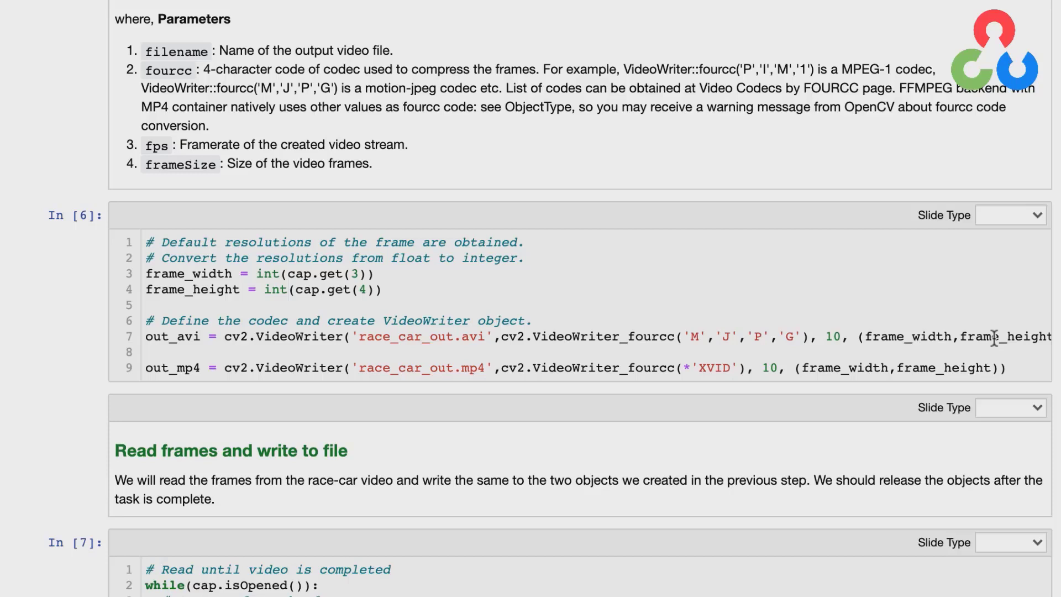
pyautogui.scroll(-3)
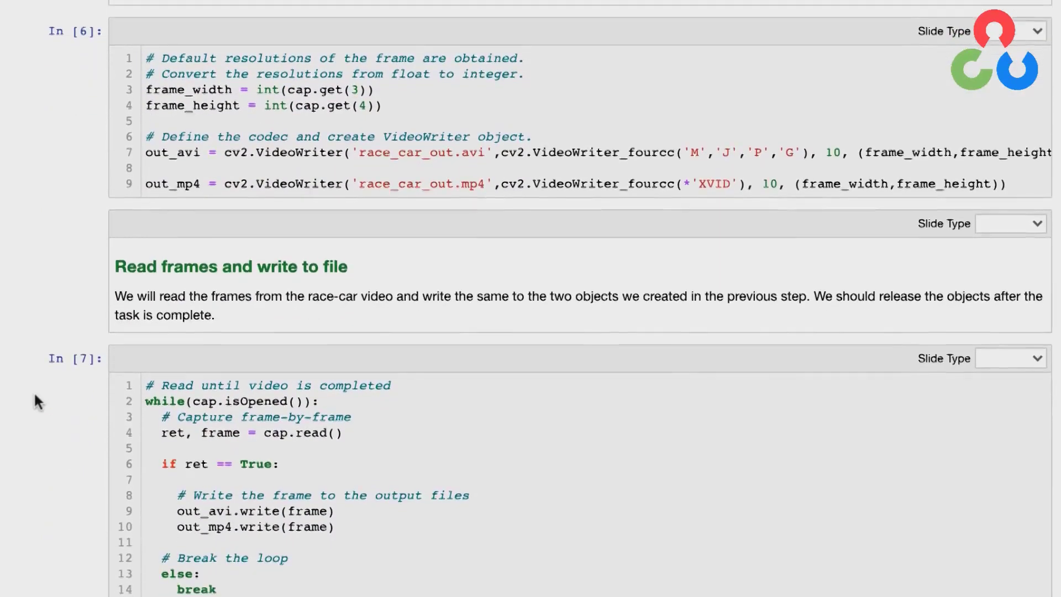
pyautogui.scroll(-3)
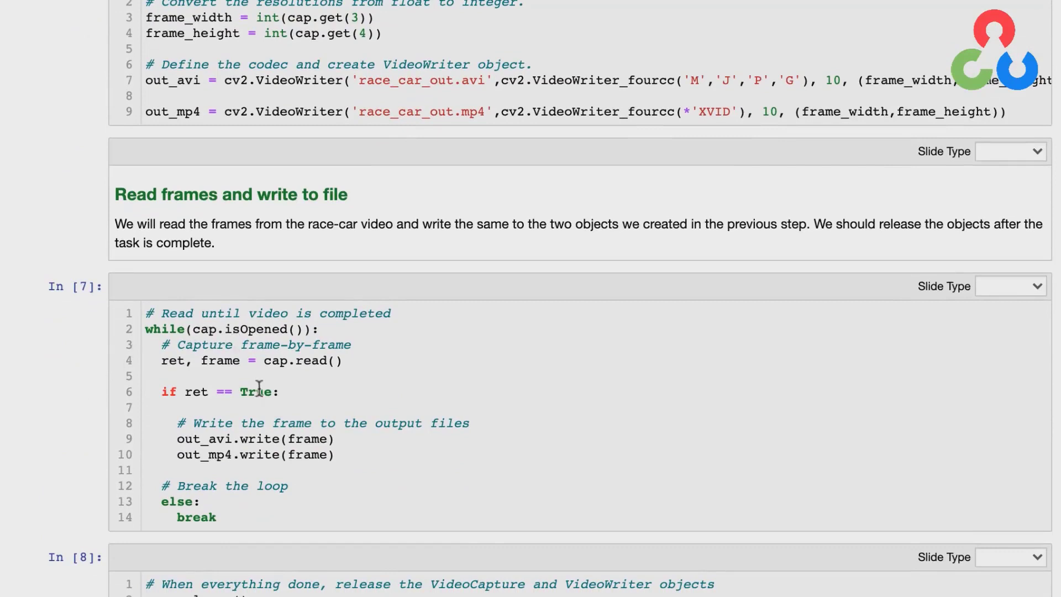
pyautogui.moveTo(314, 361)
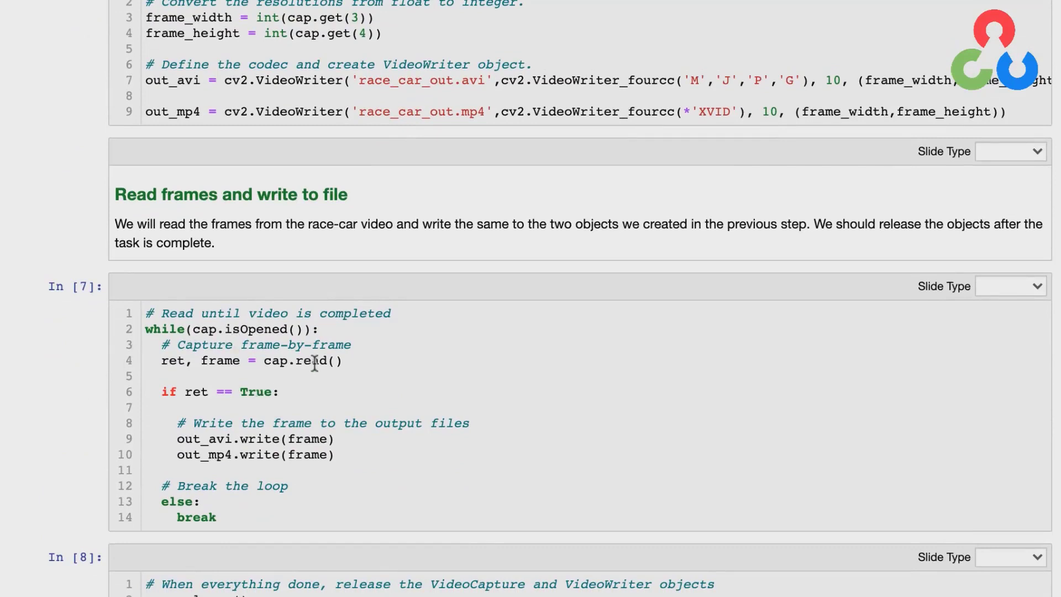
pyautogui.moveTo(286, 360)
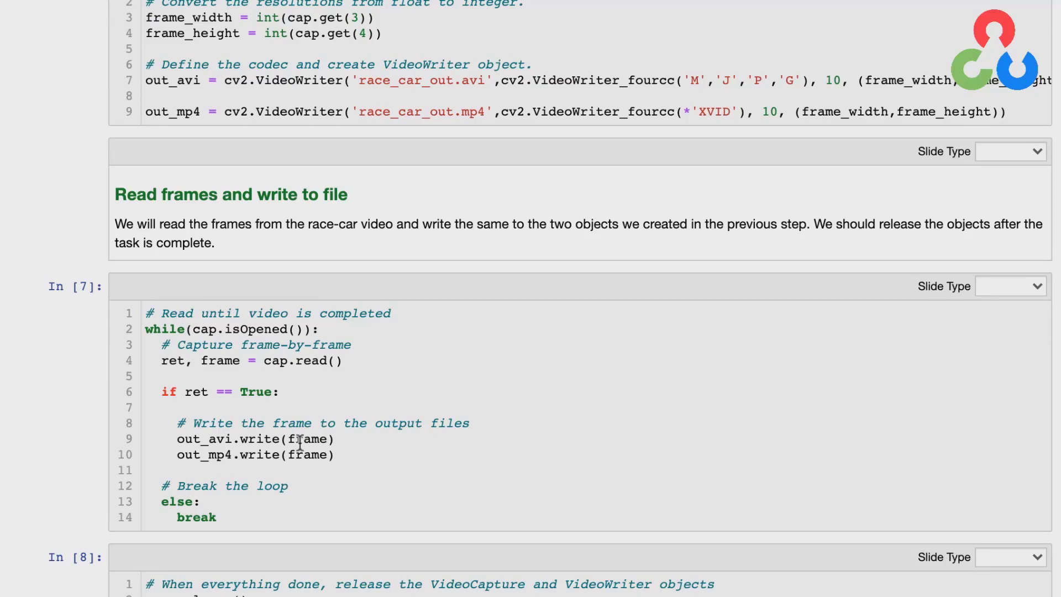
pyautogui.moveTo(244, 439)
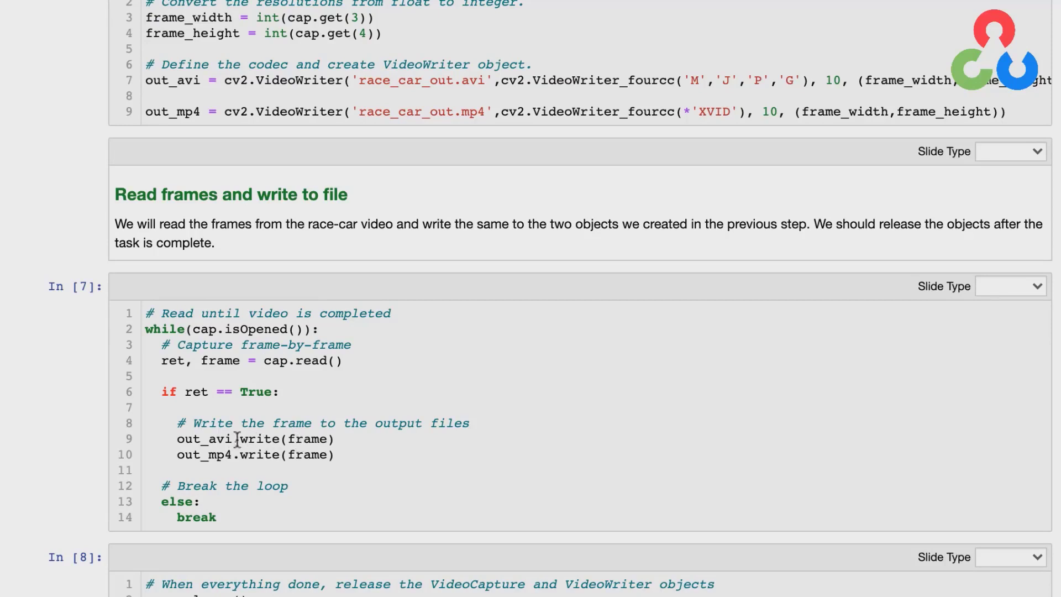
pyautogui.moveTo(241, 462)
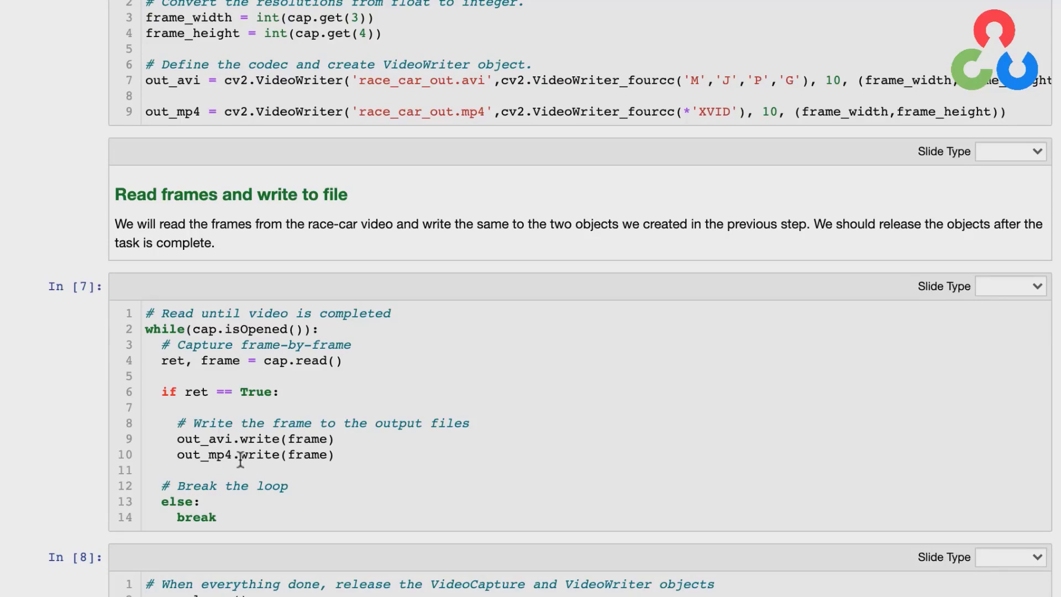
pyautogui.scroll(-3)
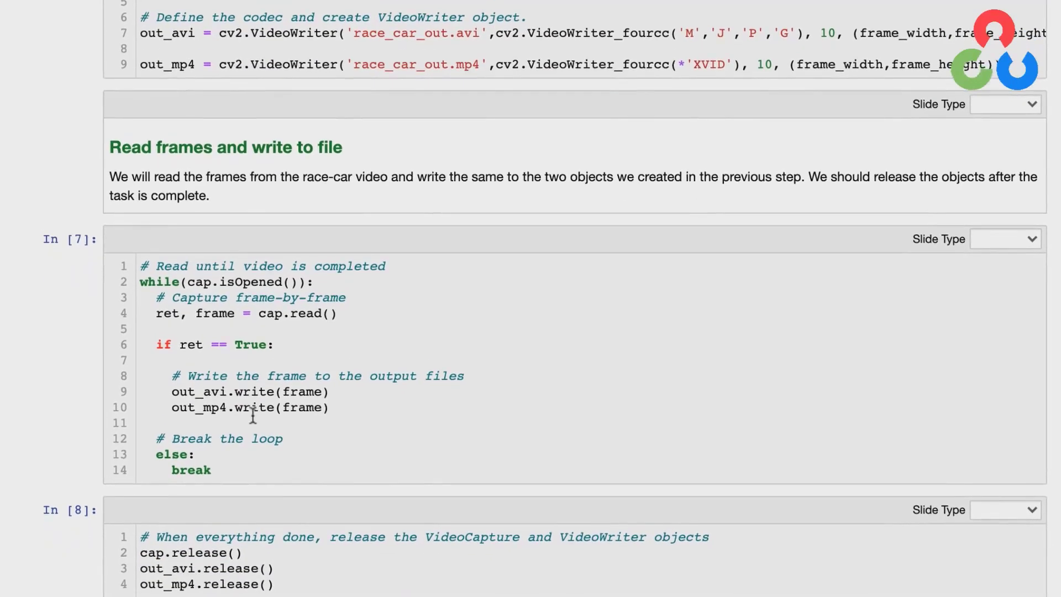
pyautogui.moveTo(281, 584)
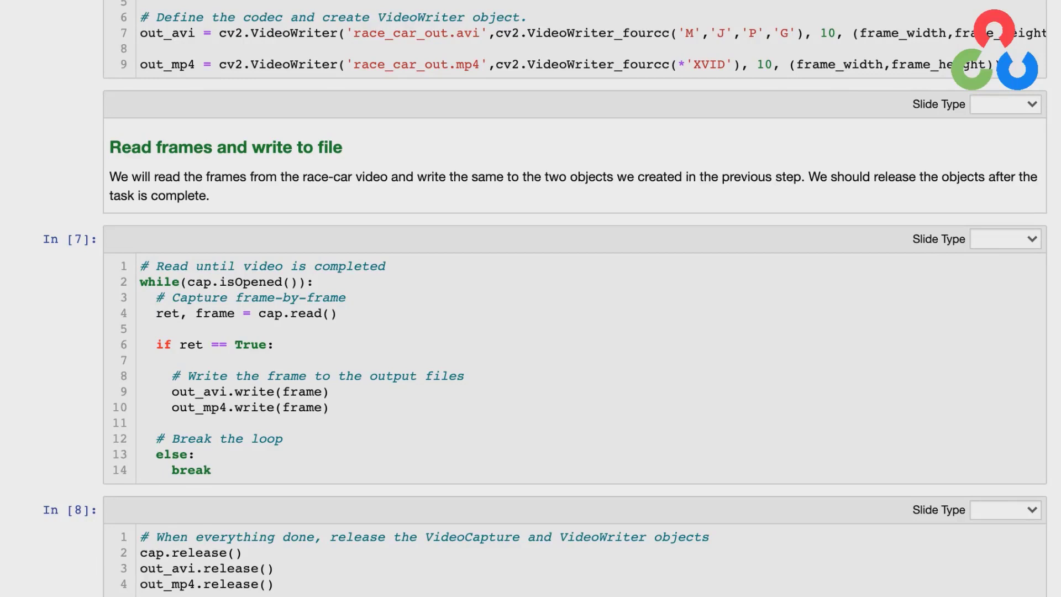
pyautogui.moveTo(701, 189)
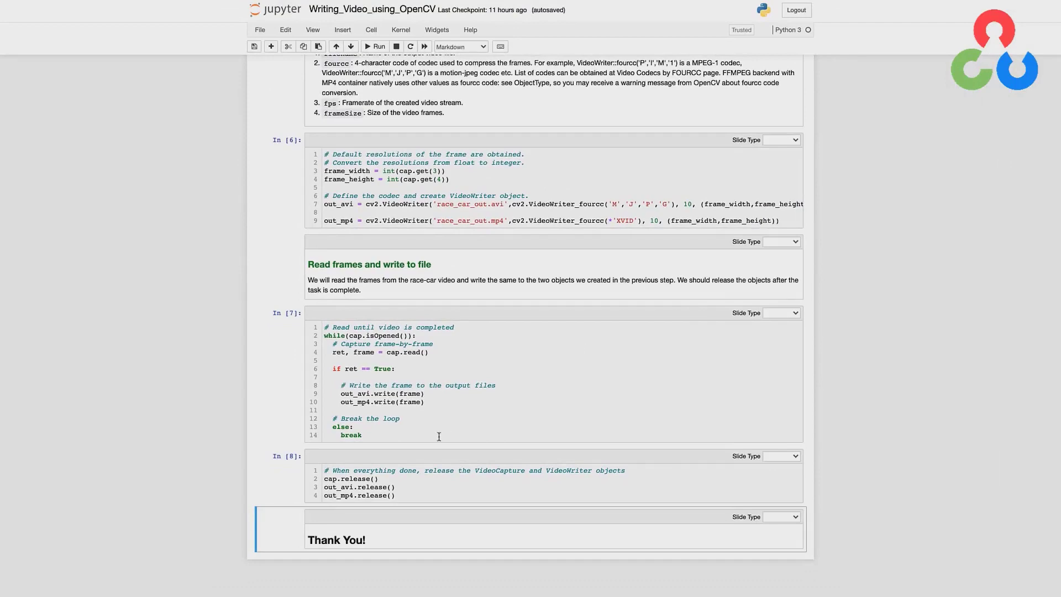
pyautogui.moveTo(275, 527)
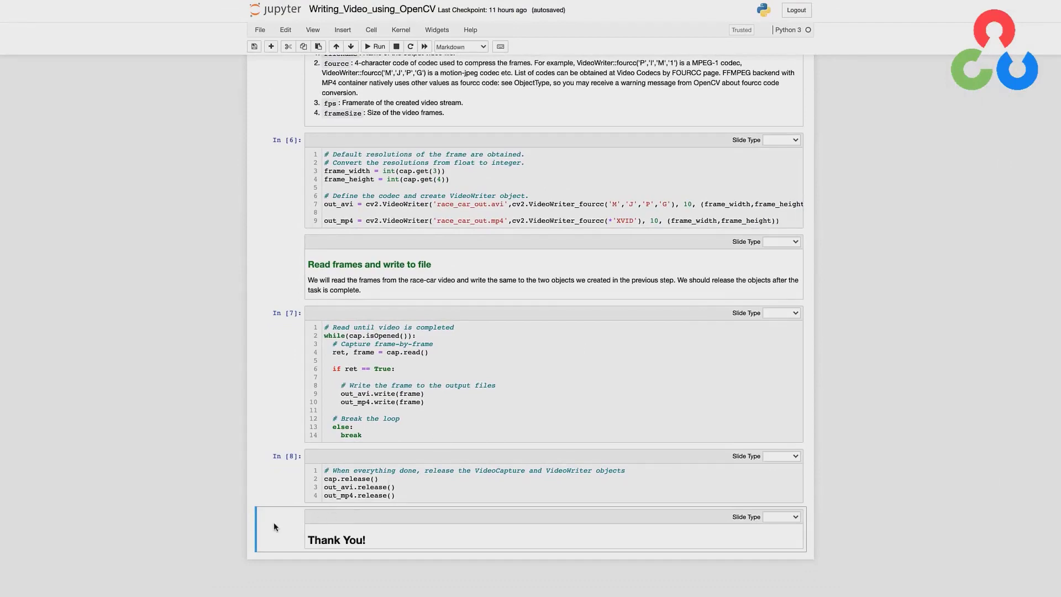